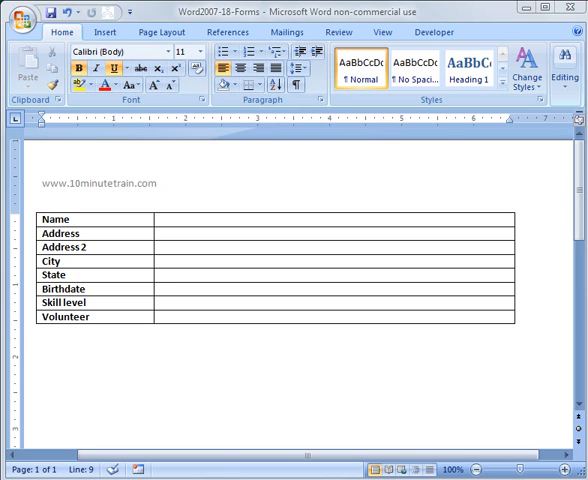
mouse_move(320, 354)
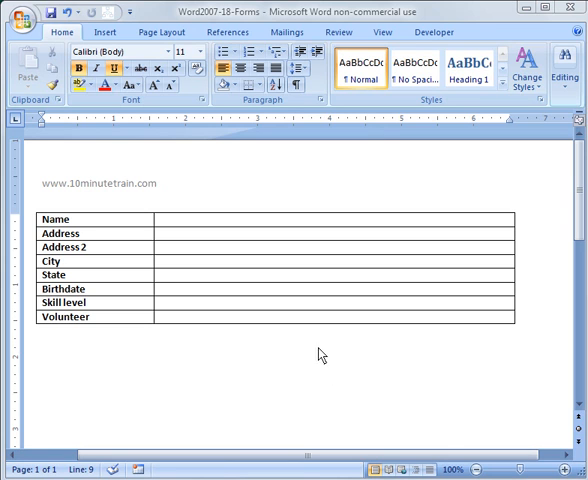
mouse_move(270, 292)
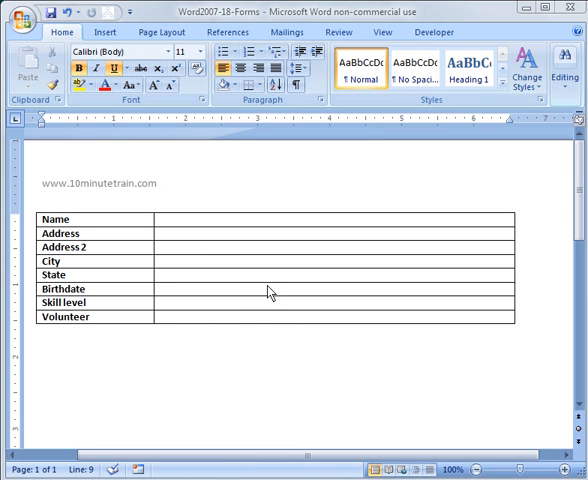
mouse_move(252, 316)
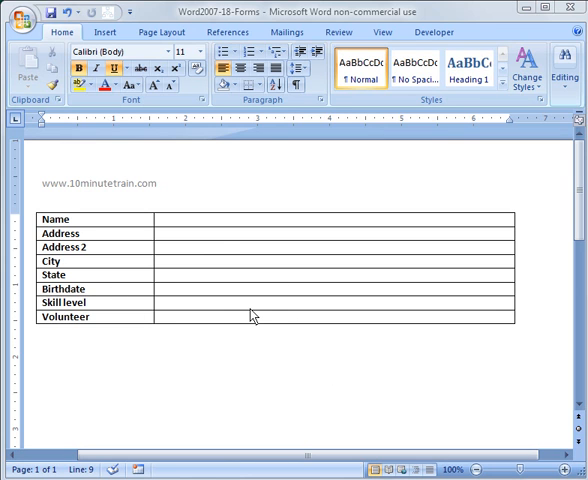
mouse_move(216, 348)
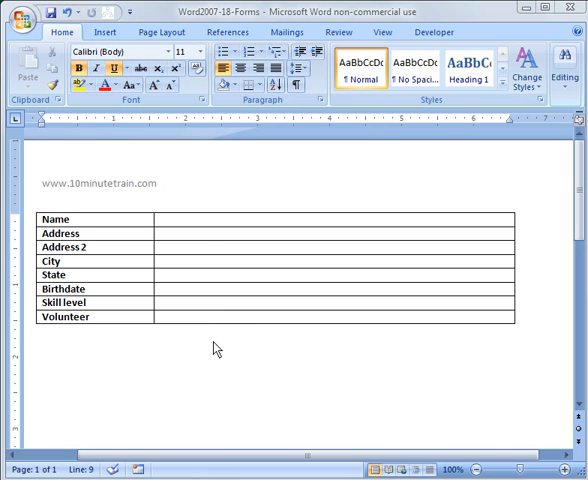
mouse_move(188, 260)
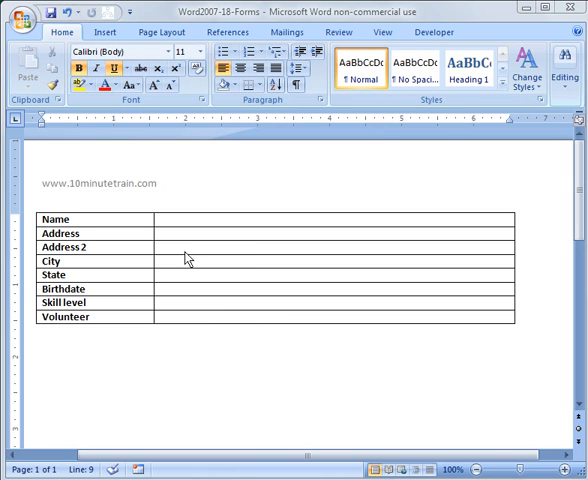
mouse_move(120, 220)
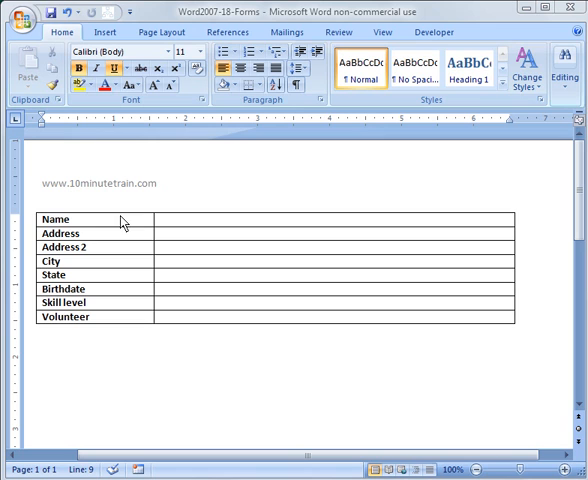
mouse_move(88, 264)
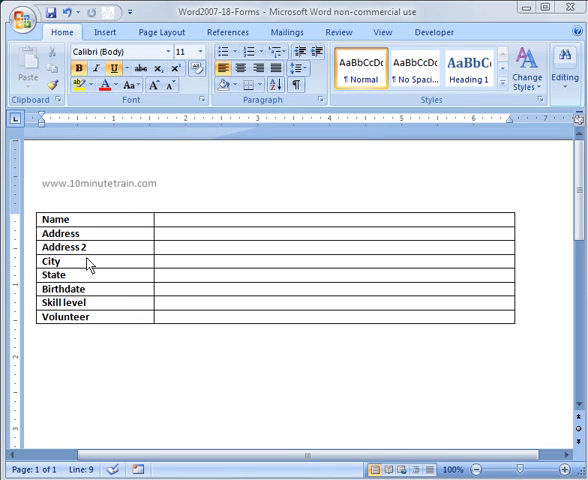
mouse_move(100, 320)
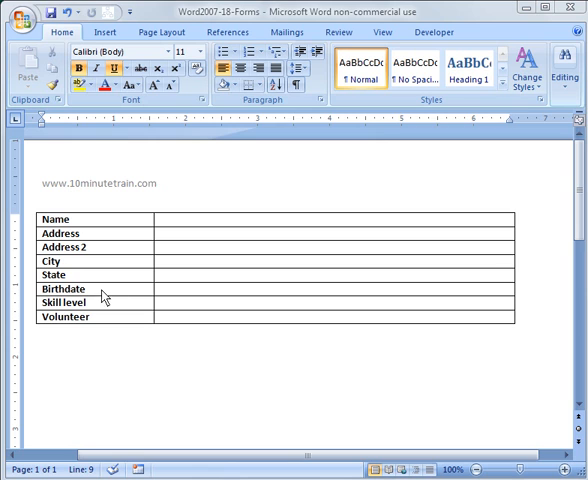
mouse_move(148, 292)
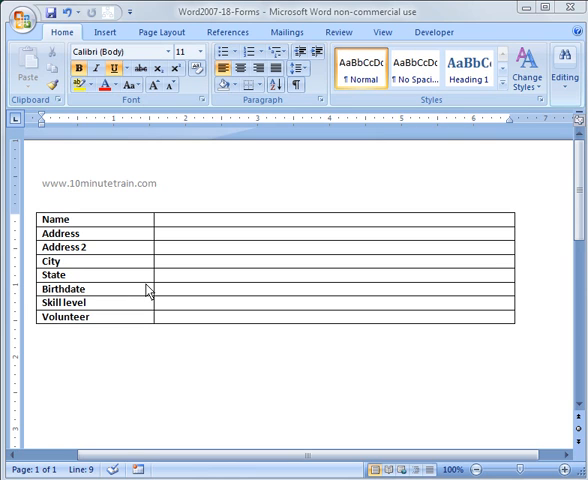
mouse_move(220, 216)
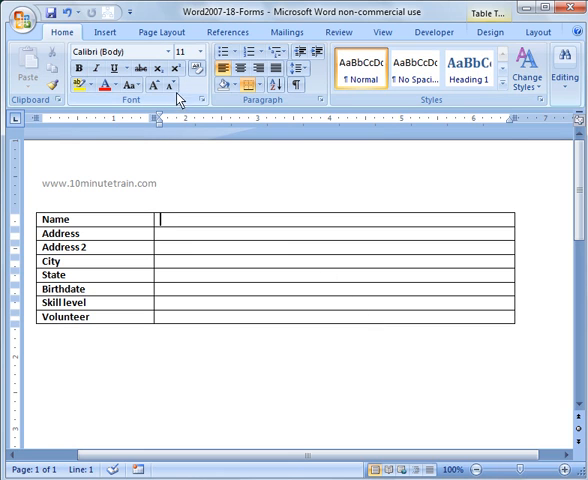
Step: Show the Developer ribbon with its form-control tools
click(432, 32)
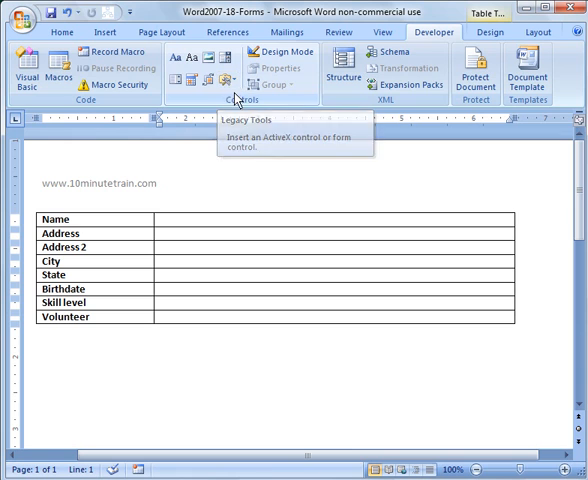
mouse_move(420, 44)
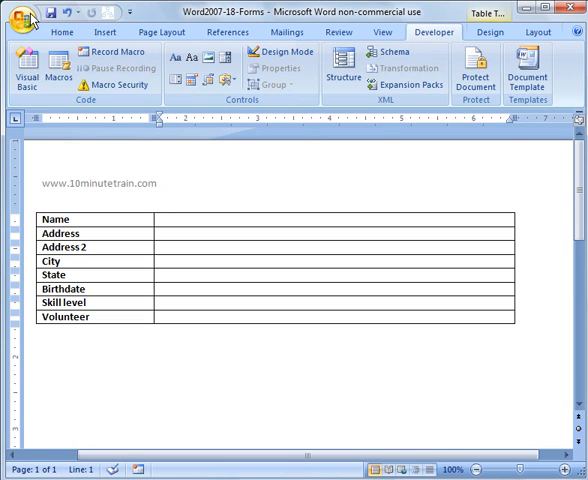
click(22, 16)
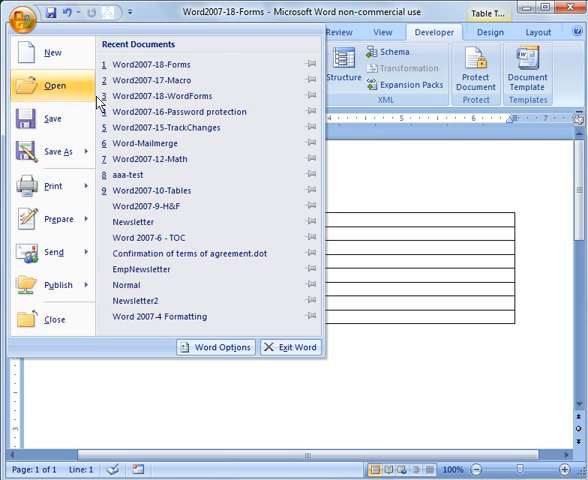
click(214, 348)
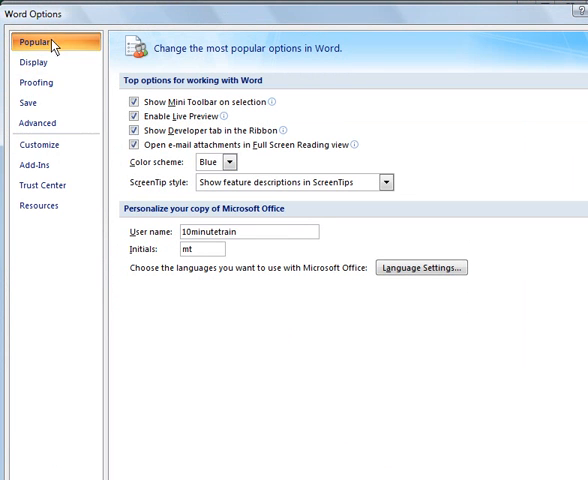
mouse_move(50, 44)
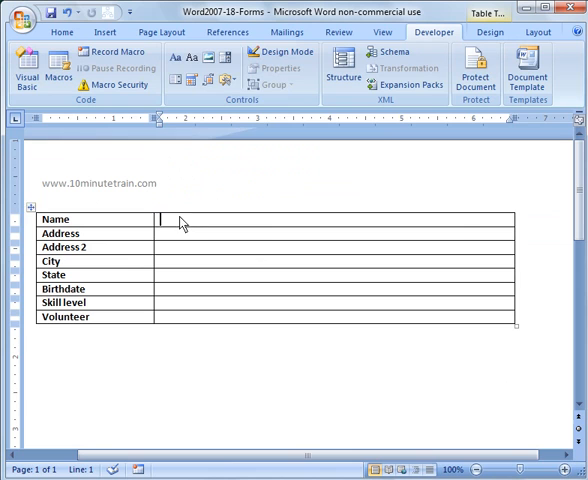
Step: Insert legacy text form fields beside Name, Address and Address2
click(224, 80)
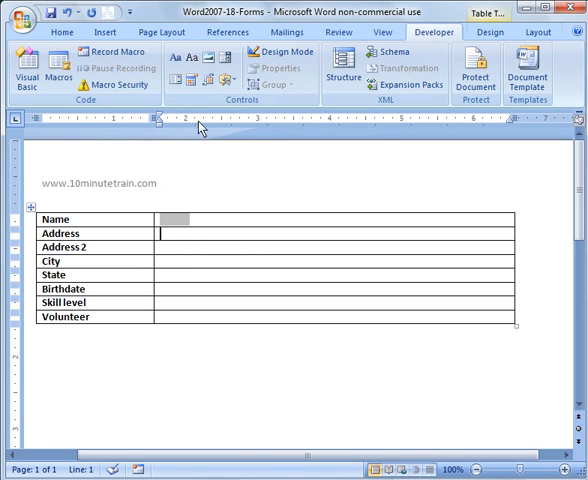
click(222, 84)
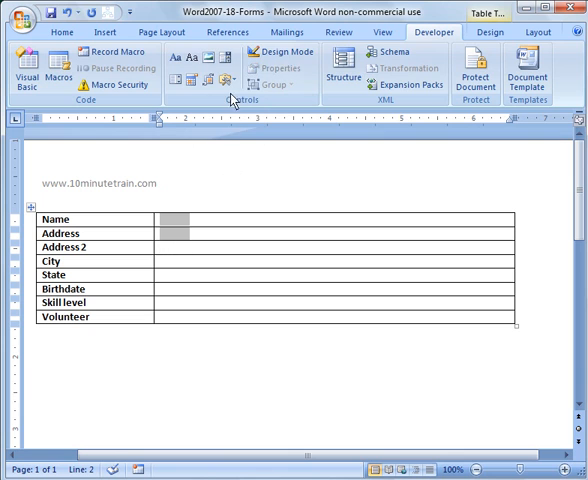
click(178, 246)
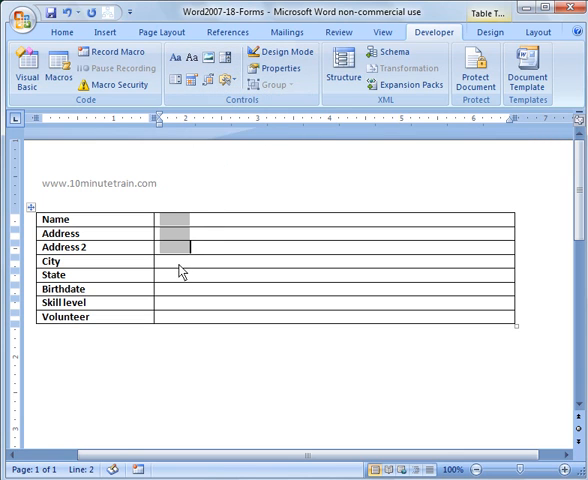
click(222, 80)
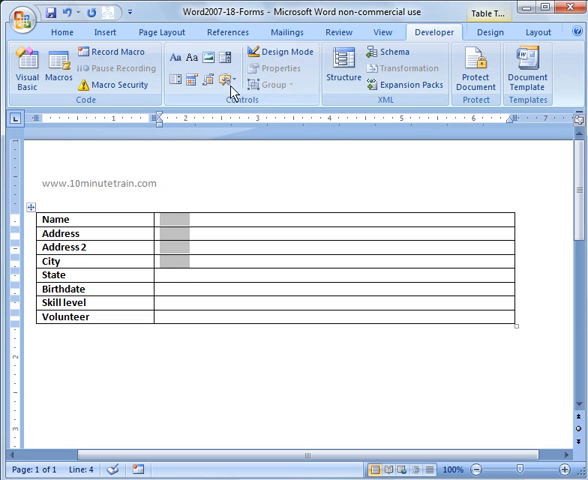
Step: Insert text form fields in the City, State and Birthdate answer cells
click(228, 80)
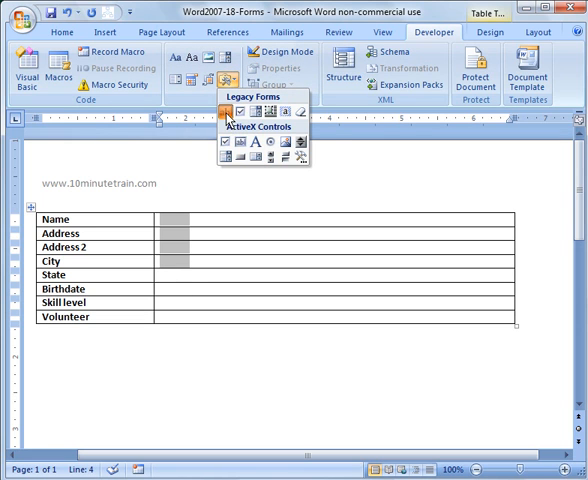
click(234, 92)
text(/)
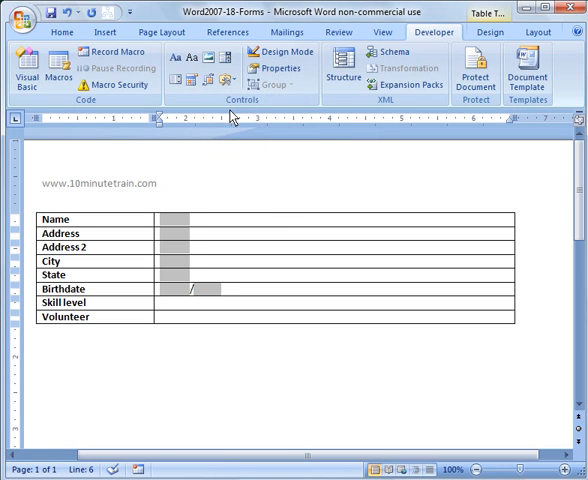
click(224, 84)
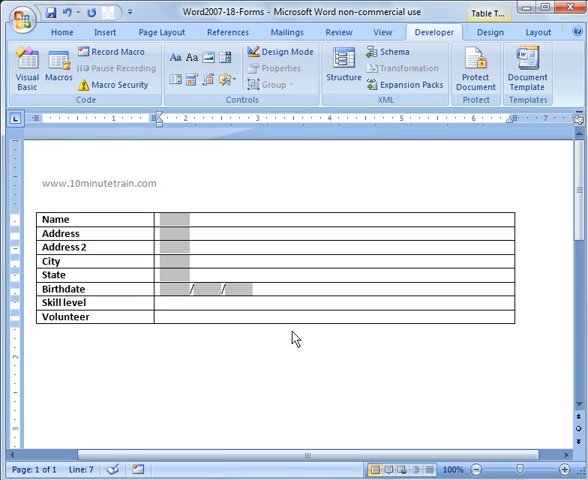
click(160, 302)
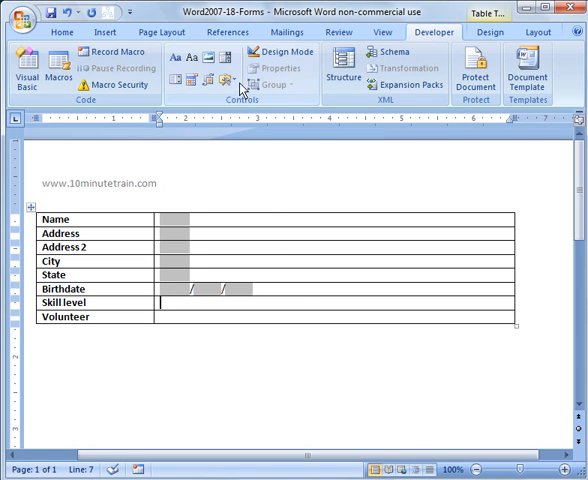
Step: Insert a check box field labelled Beginner in the Skill level row
click(224, 80)
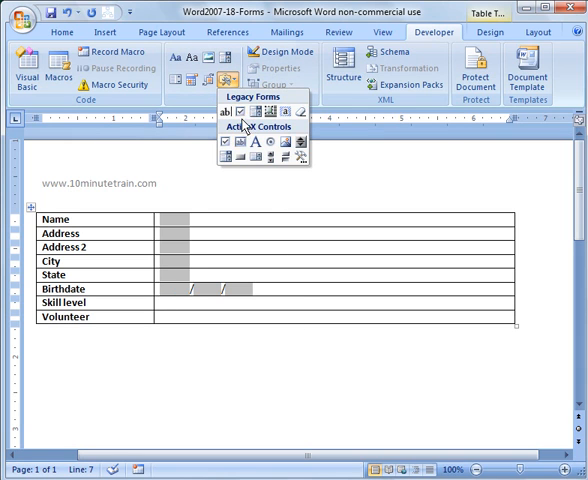
mouse_move(244, 112)
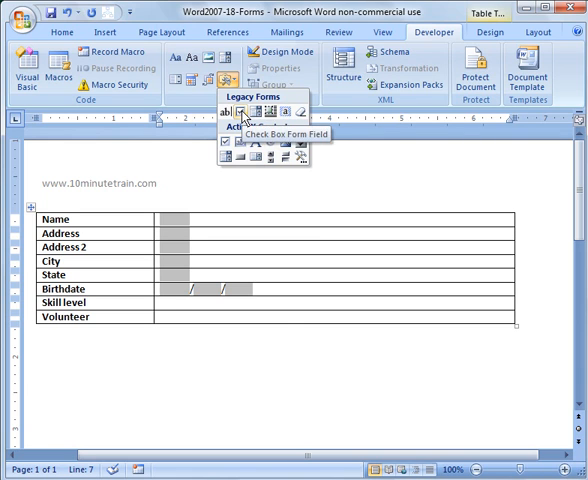
click(244, 110)
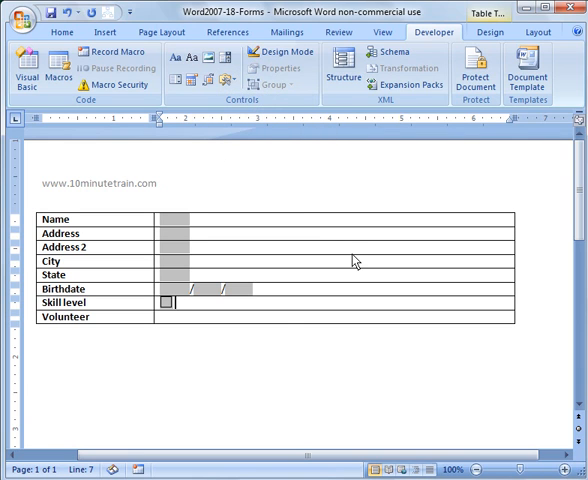
text(Beginner)
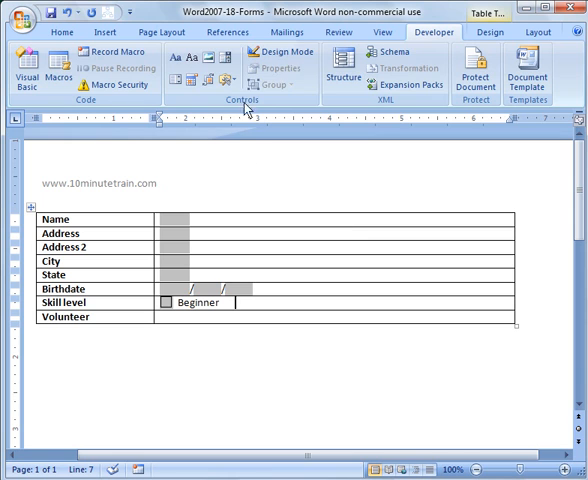
Step: Add Intermediate and Advanced check boxes after Beginner
click(224, 80)
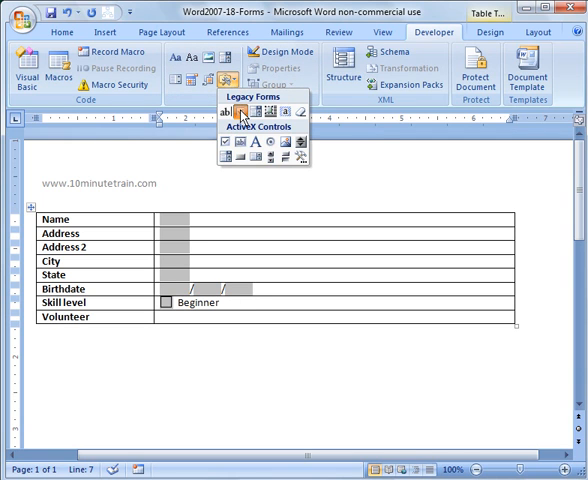
click(240, 112)
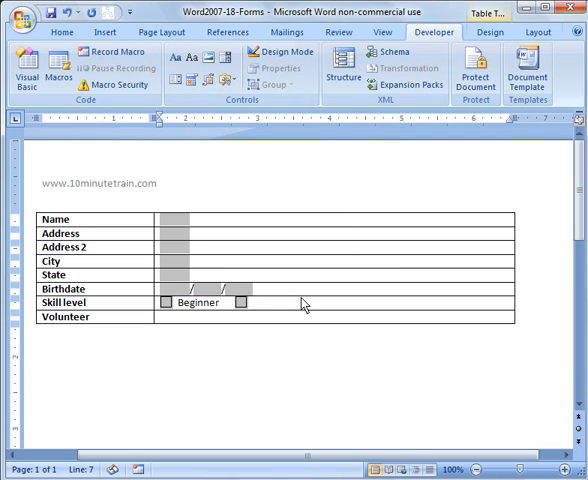
text(Intermi)
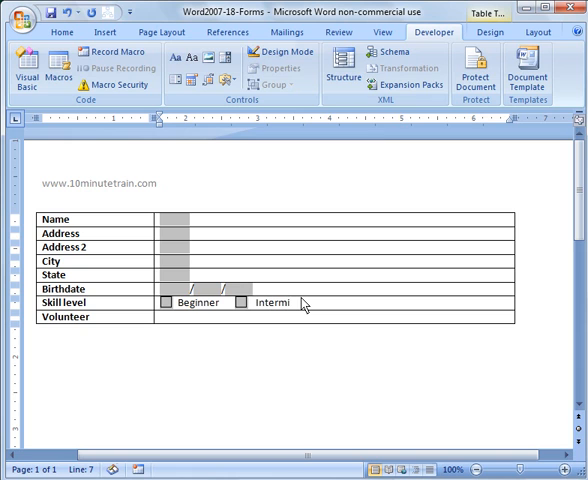
text(ediate)
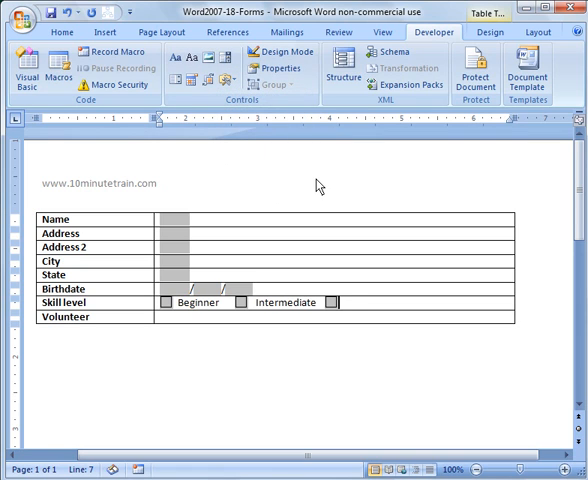
text(Adv)
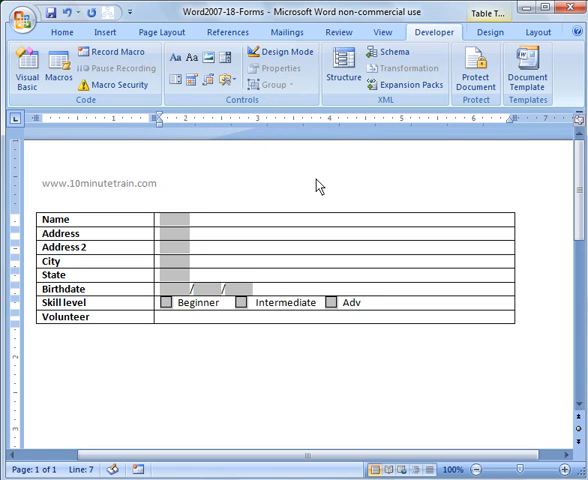
text(anced)
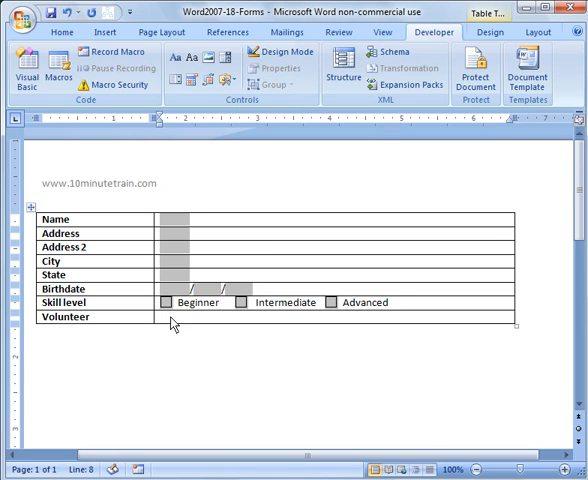
Step: Insert a drop-down form field in the Volunteer answer cell
click(162, 316)
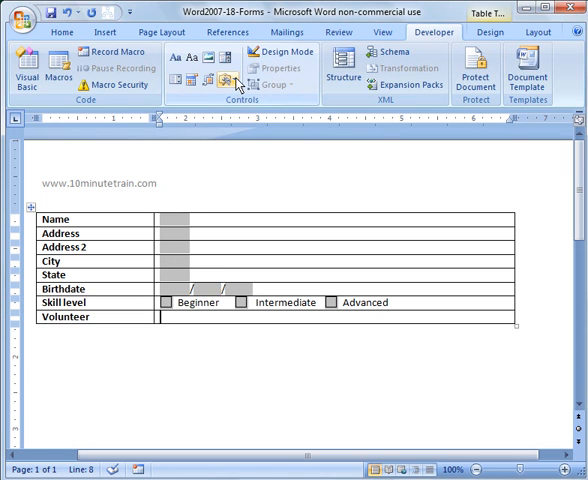
click(224, 80)
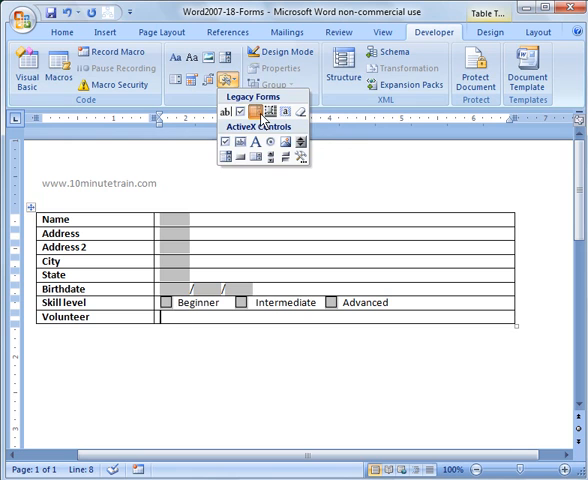
click(164, 222)
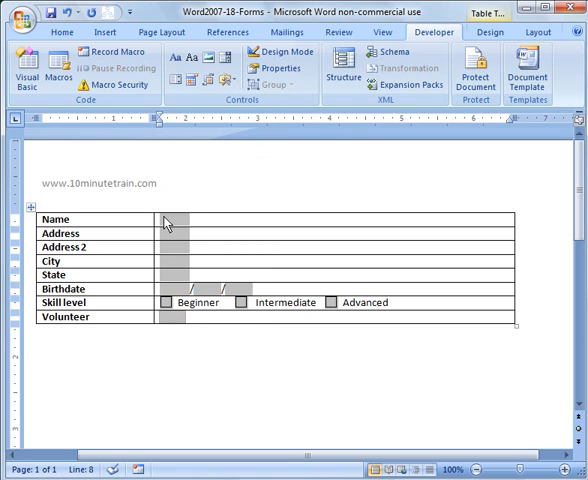
click(172, 220)
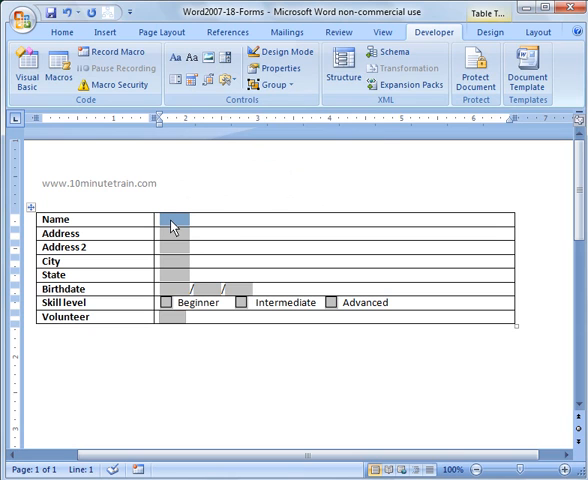
Step: Set the Name field's maximum length and First capital text format
right_click(170, 224)
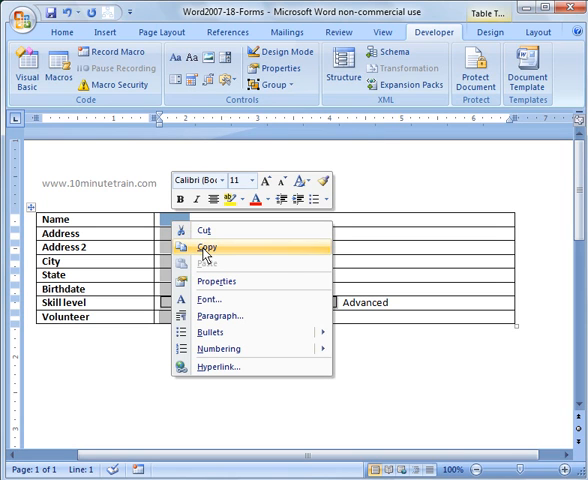
mouse_move(210, 300)
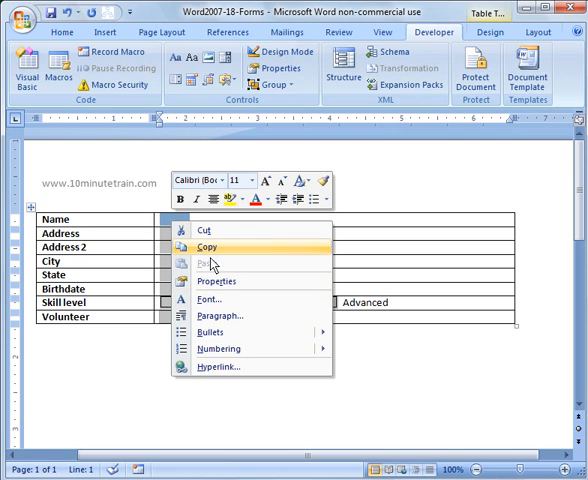
mouse_move(216, 280)
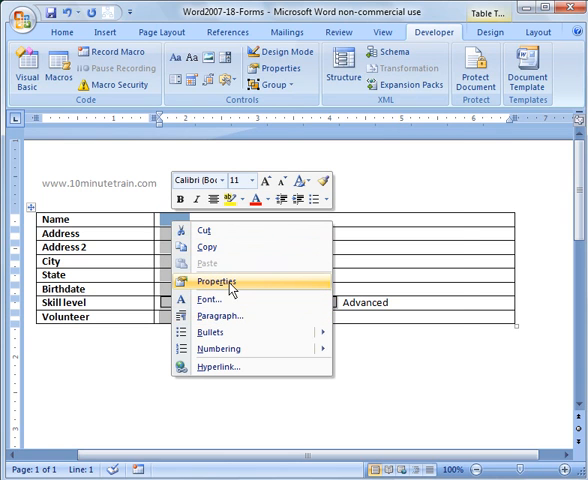
click(216, 280)
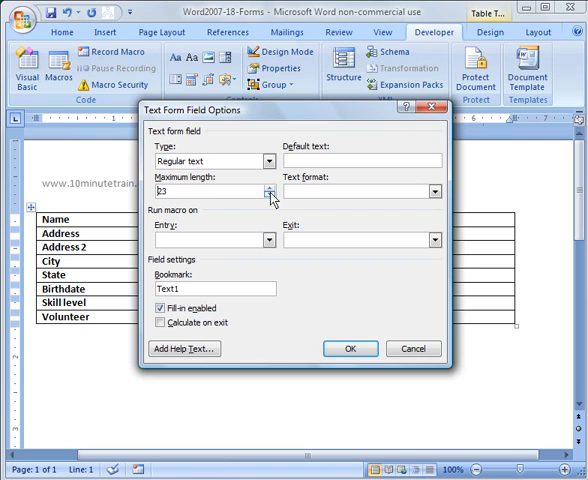
click(268, 184)
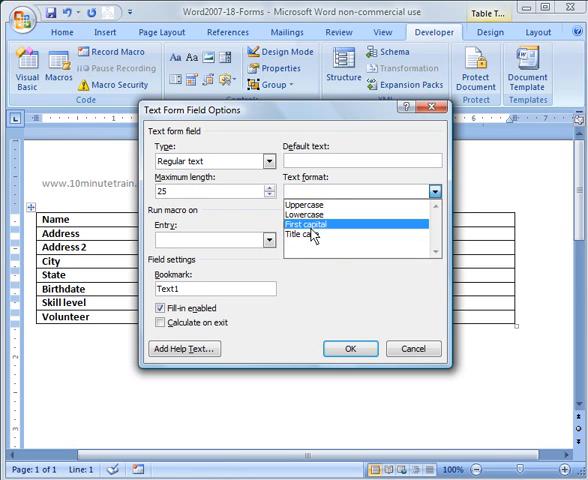
click(312, 228)
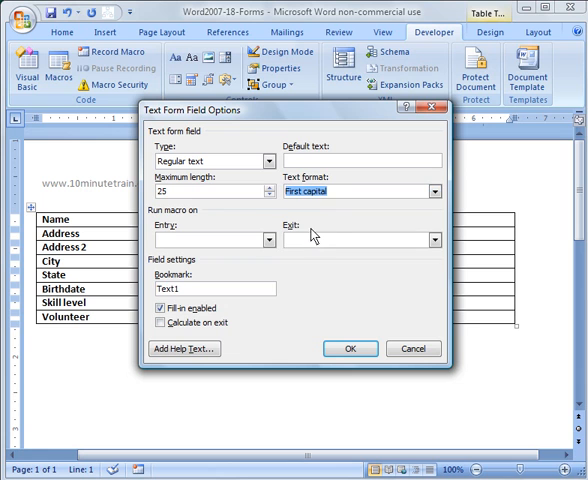
click(350, 348)
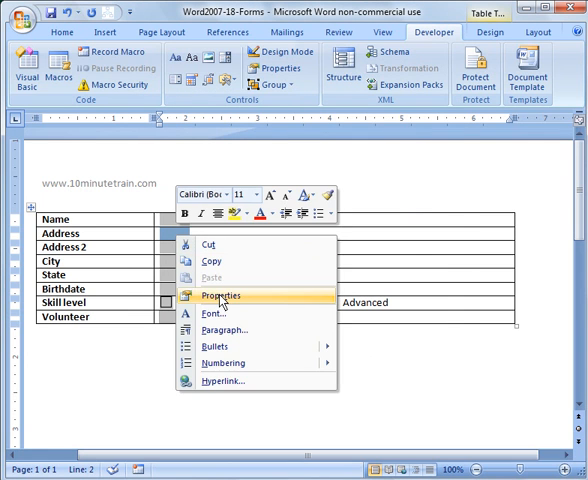
Step: Limit the Address and Address2 fields to 25 characters each
click(216, 296)
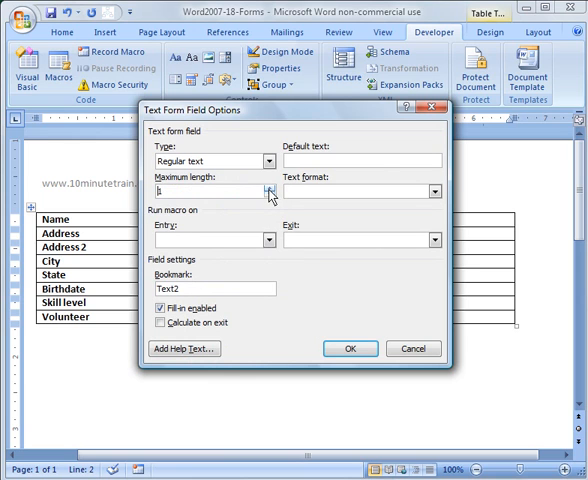
text(9)
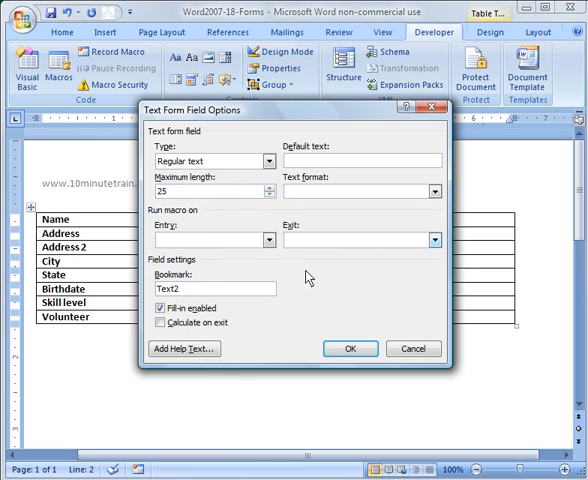
mouse_move(434, 192)
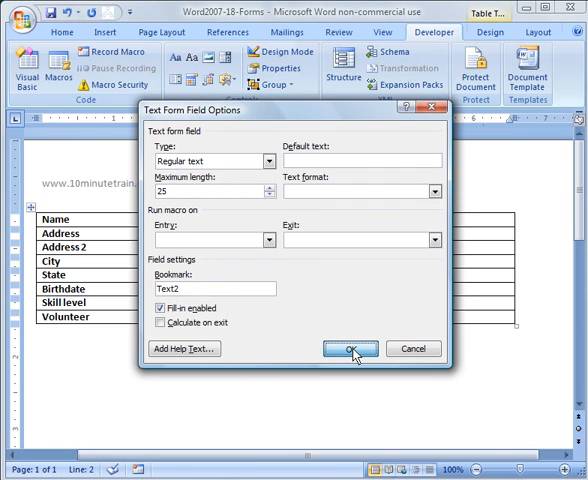
click(348, 348)
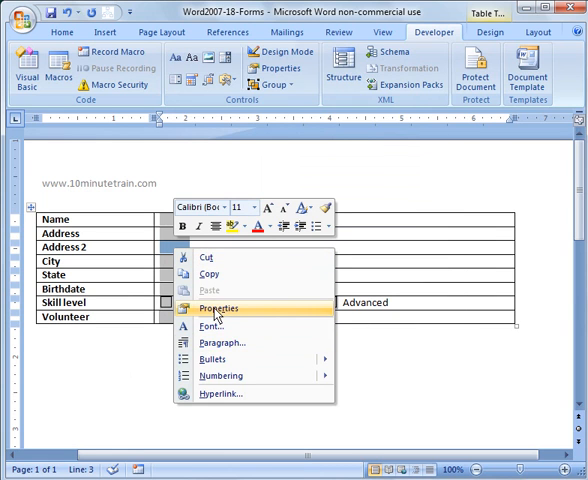
click(216, 308)
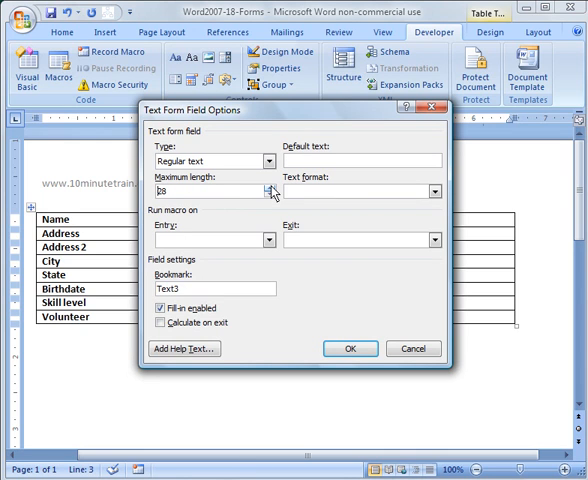
click(272, 192)
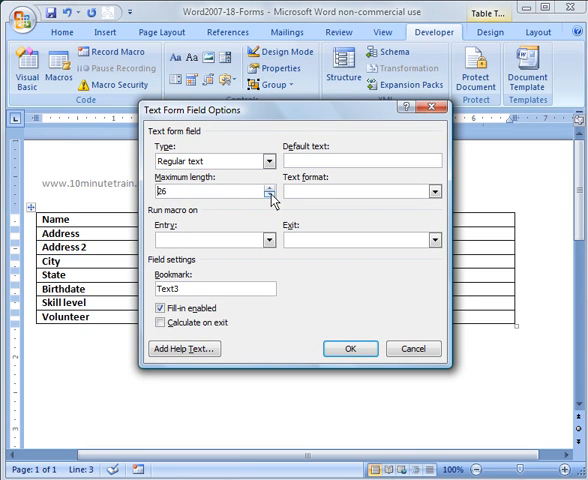
click(350, 348)
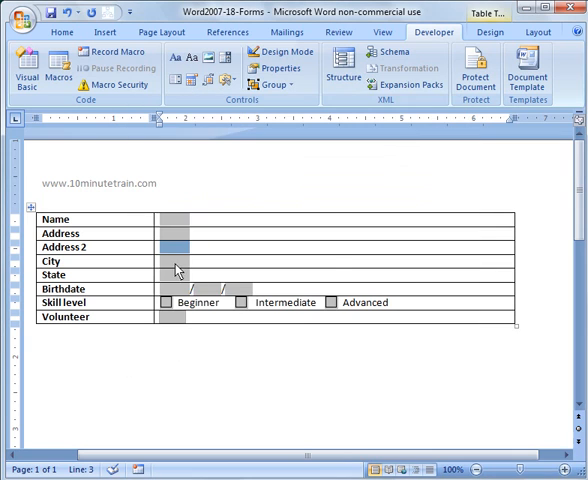
Step: Set the City field's maximum length to 20 characters
right_click(178, 268)
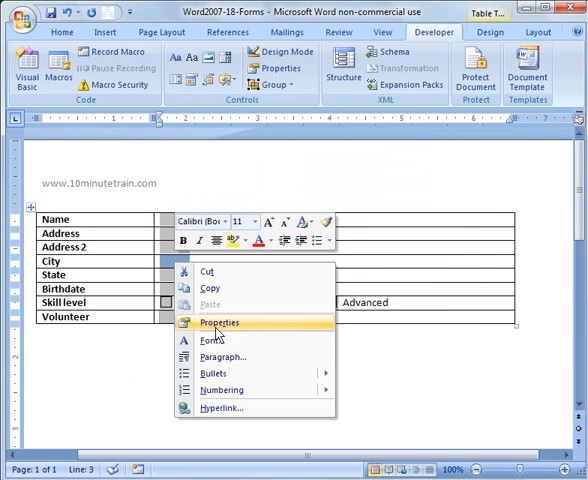
click(216, 322)
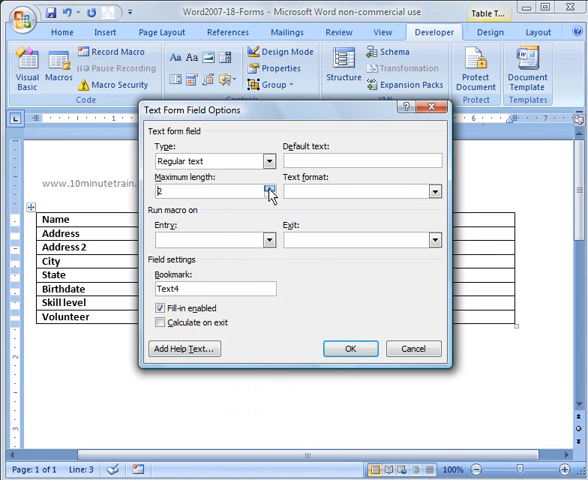
click(268, 188)
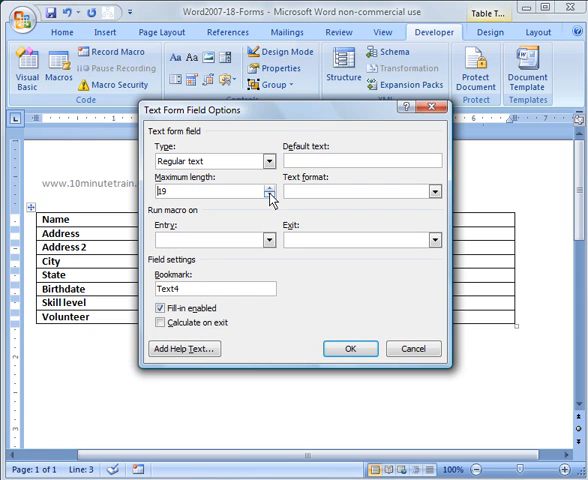
click(270, 188)
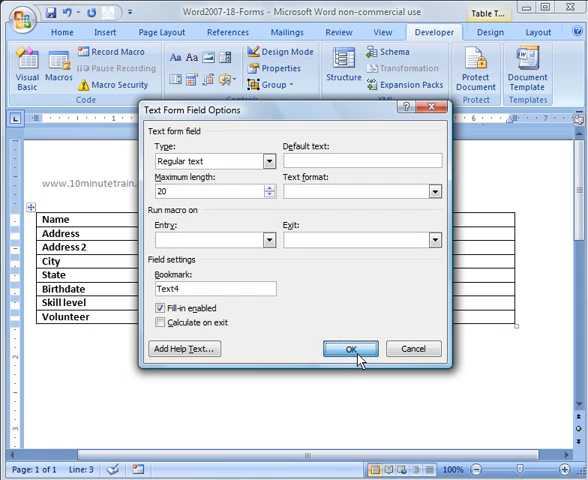
click(348, 348)
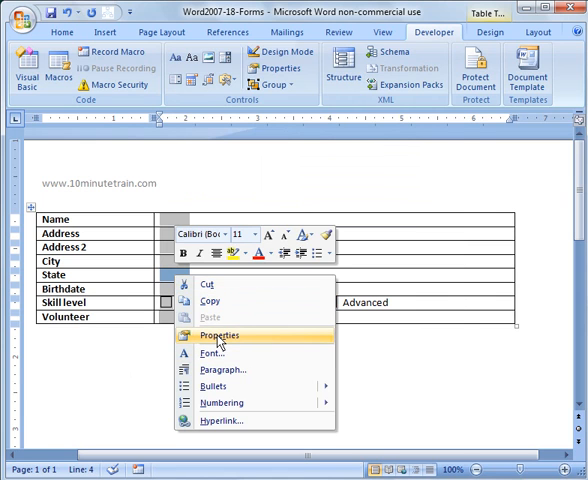
Step: Limit the State field to 2 uppercase characters
click(216, 336)
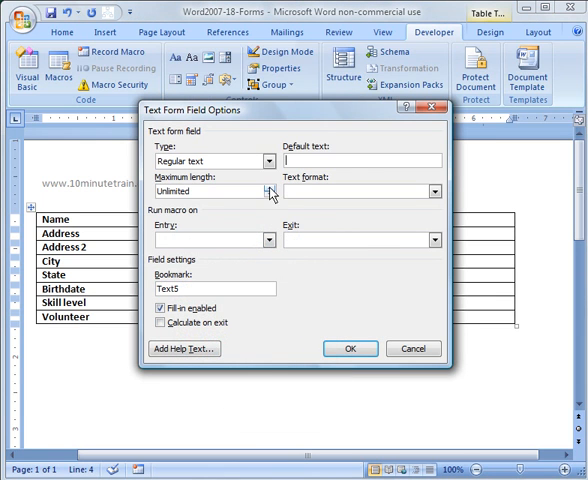
click(434, 192)
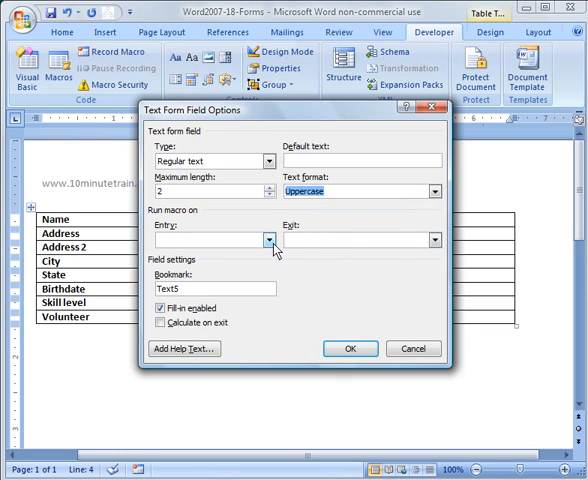
click(350, 348)
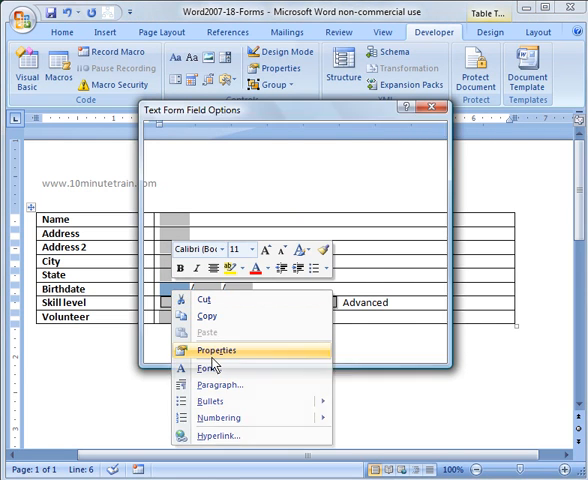
Step: Cap the middle Birthdate field at 2 characters
click(216, 352)
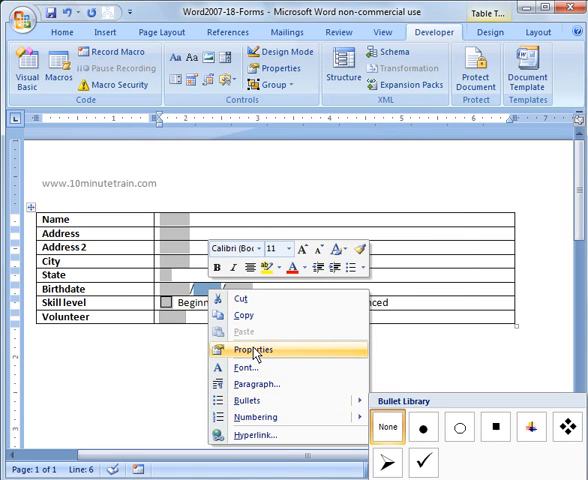
click(252, 350)
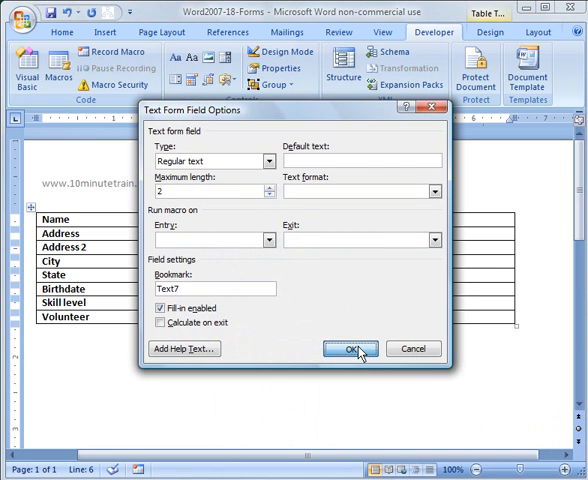
click(350, 348)
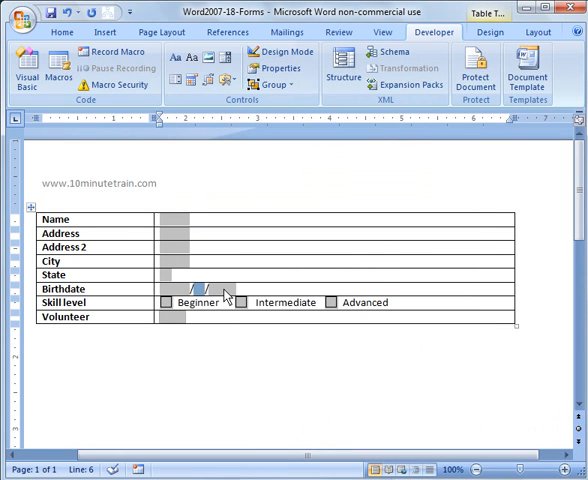
Step: Cap the last Birthdate field at 4 characters and bring up the Beginner checkbox's options
right_click(224, 300)
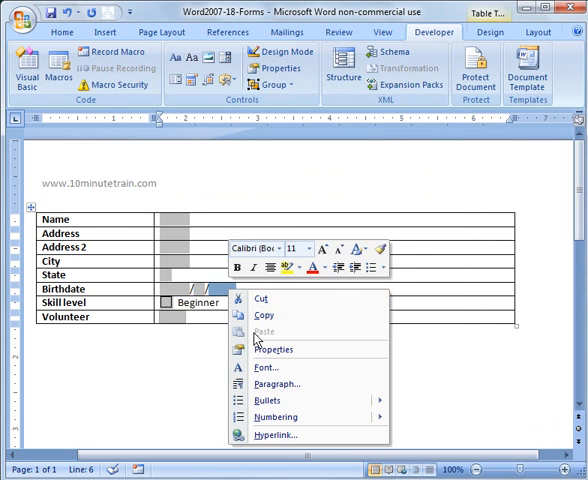
click(272, 348)
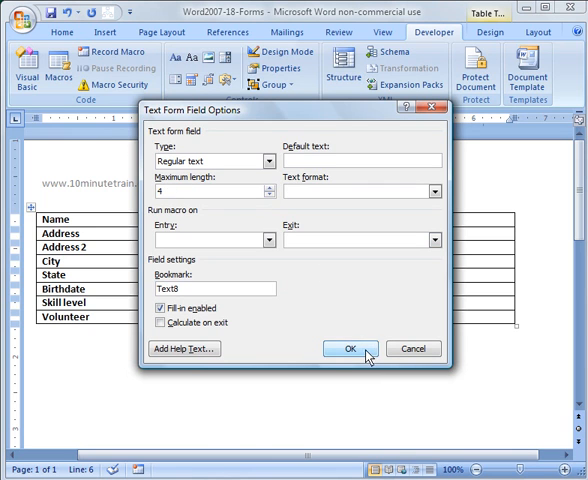
click(348, 348)
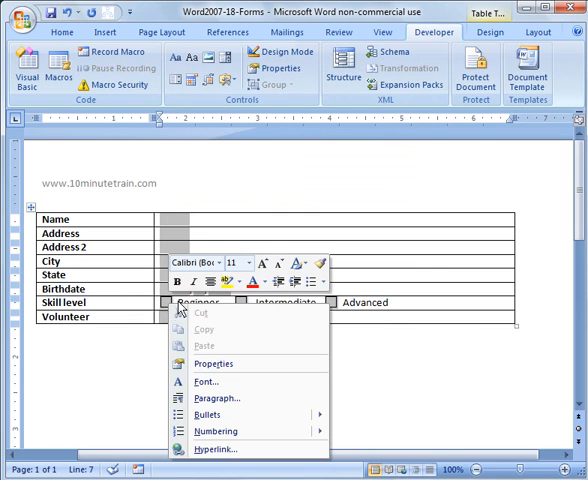
click(214, 364)
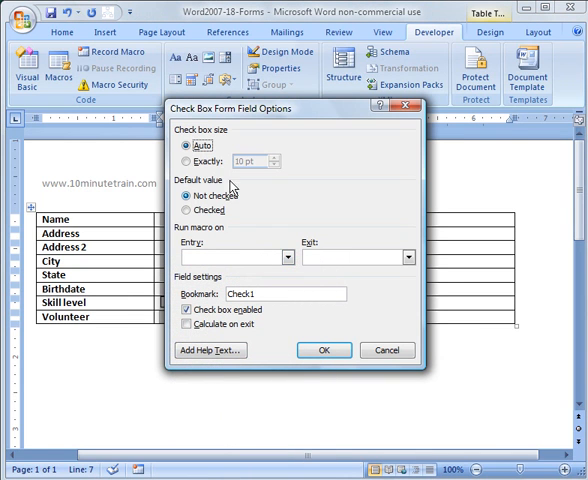
mouse_move(186, 222)
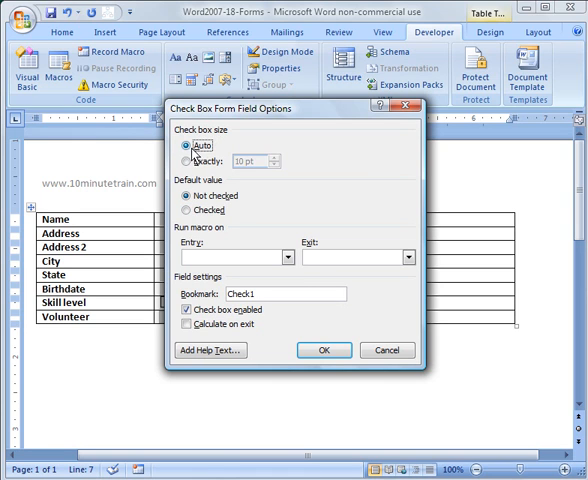
mouse_move(280, 356)
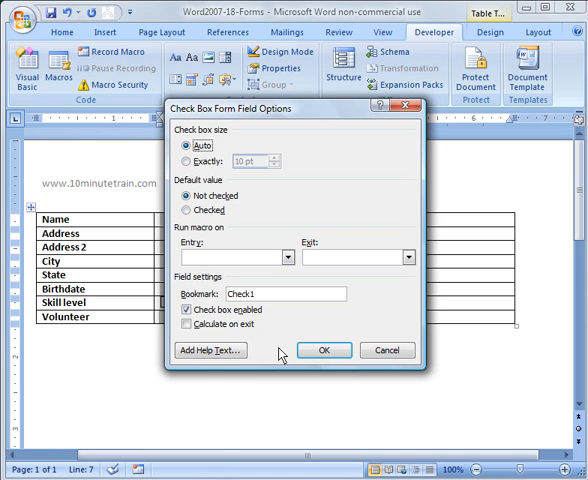
Step: Accept the Beginner check box's default Auto size, Not checked settings
click(324, 350)
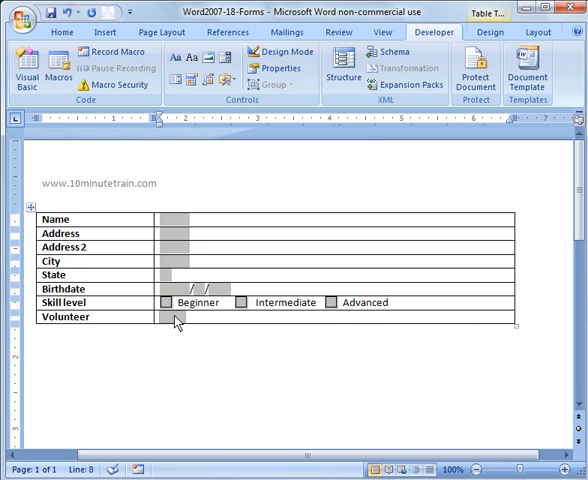
Step: Add Yes to the Volunteer dropdown's list of items
right_click(176, 304)
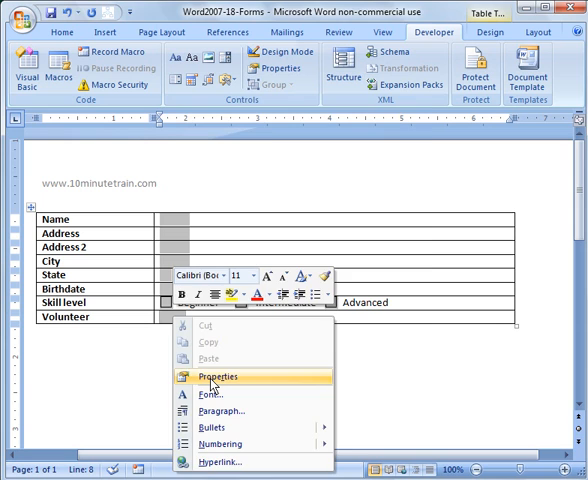
click(212, 378)
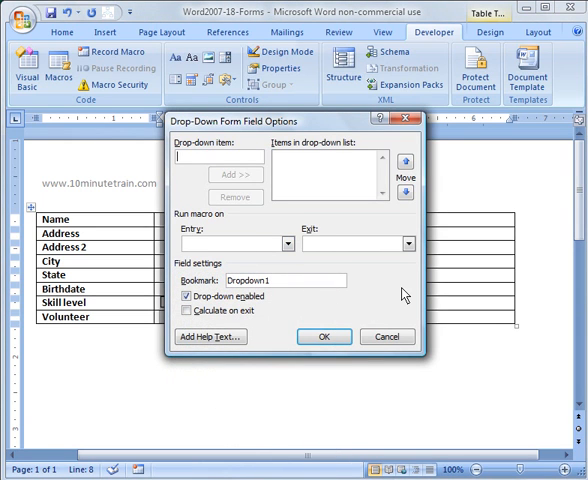
text(Yes)
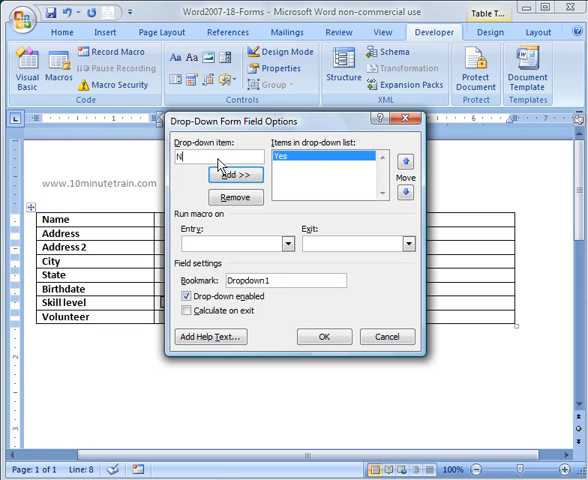
click(232, 174)
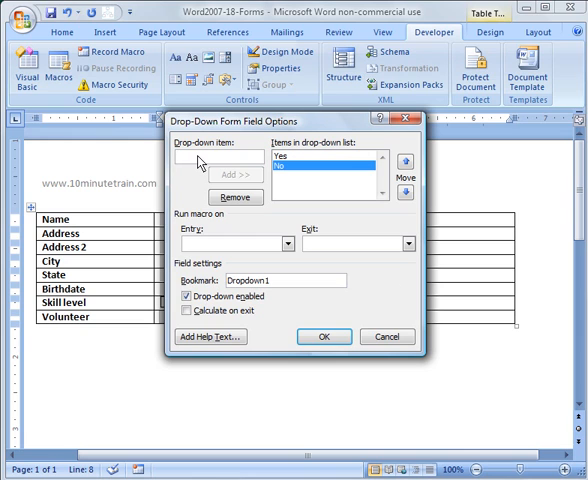
Step: Add (Choose) and move it to the top of the Volunteer list
text((Cho)
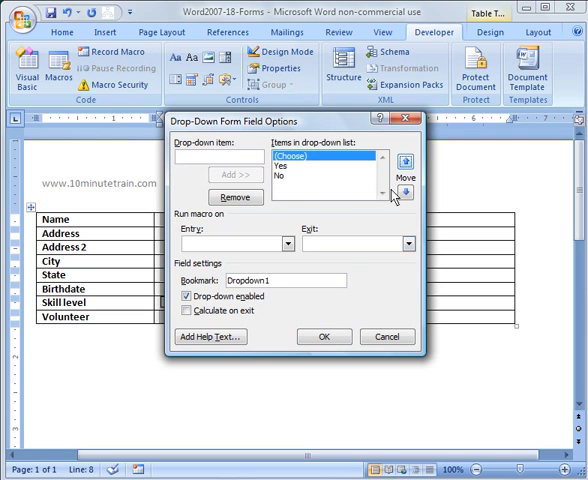
click(324, 336)
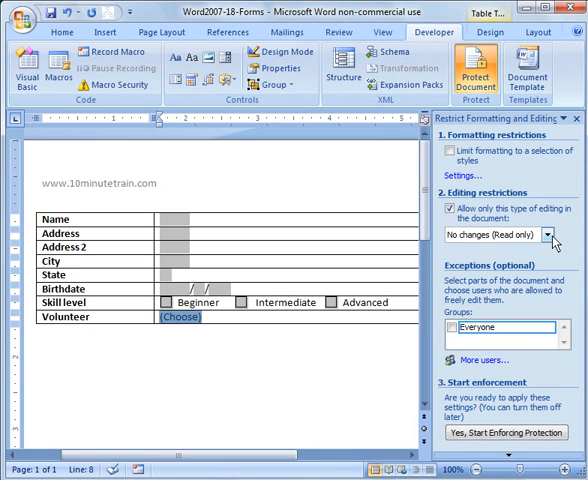
Step: Restrict editing to filling in forms and enforce protection with no password
click(548, 234)
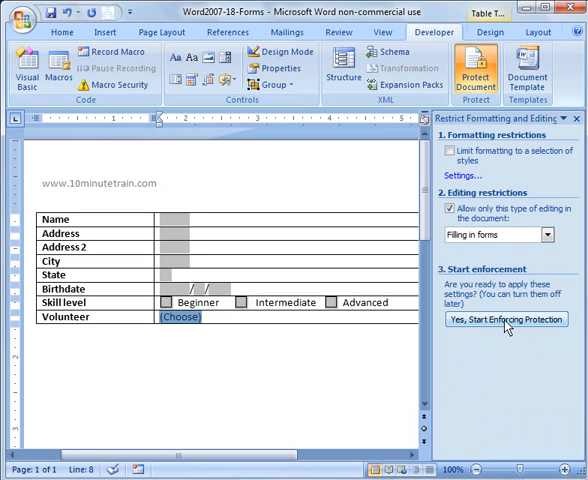
click(510, 320)
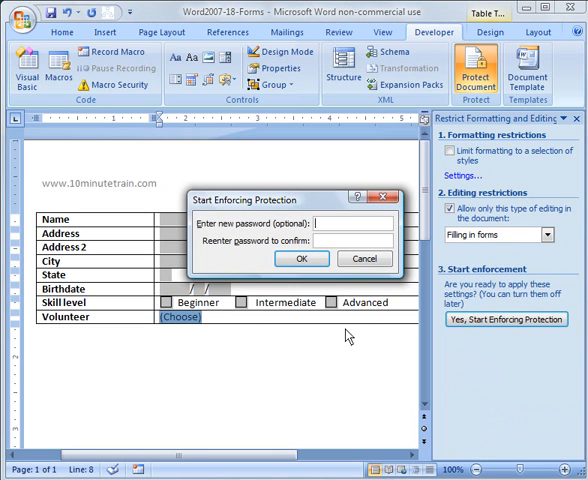
mouse_move(264, 330)
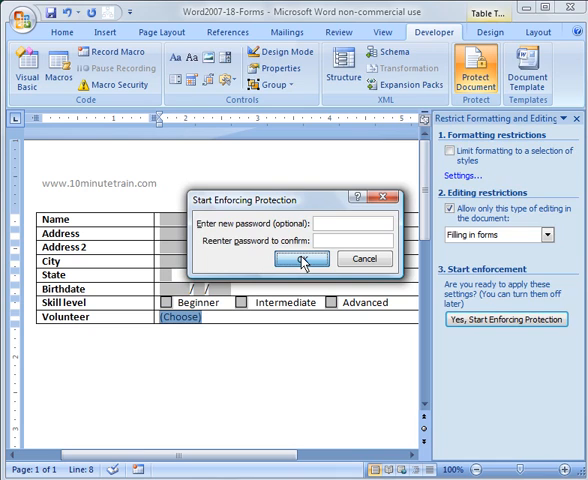
click(300, 260)
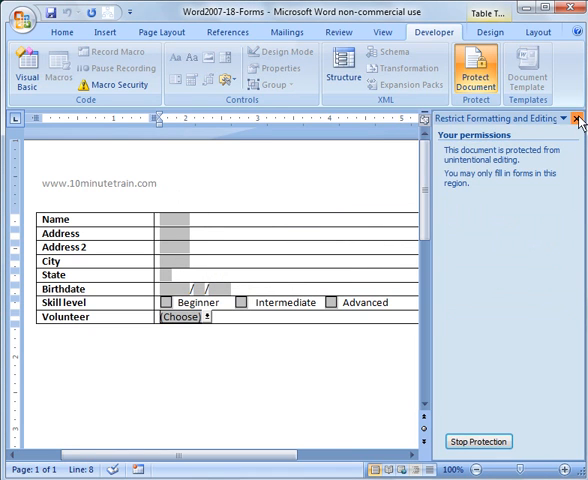
click(578, 116)
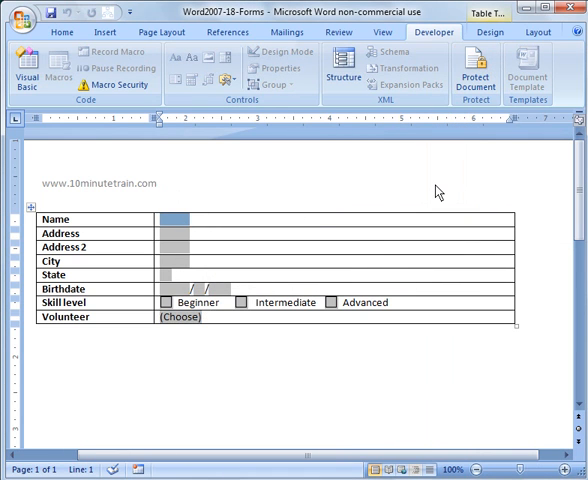
Step: Fill the Name field with Testuser and the Address field with 123 main st
text(Test u)
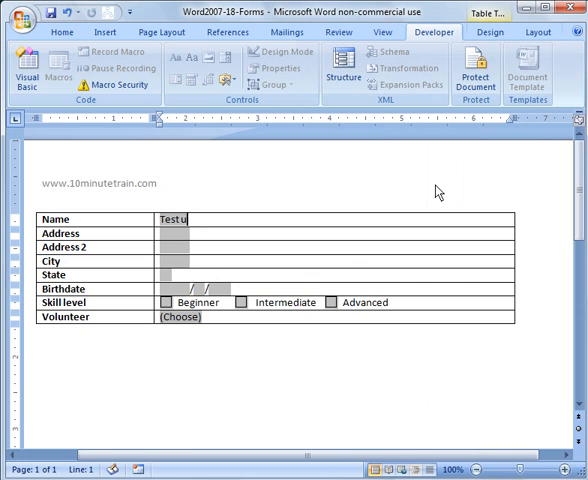
text(ser)
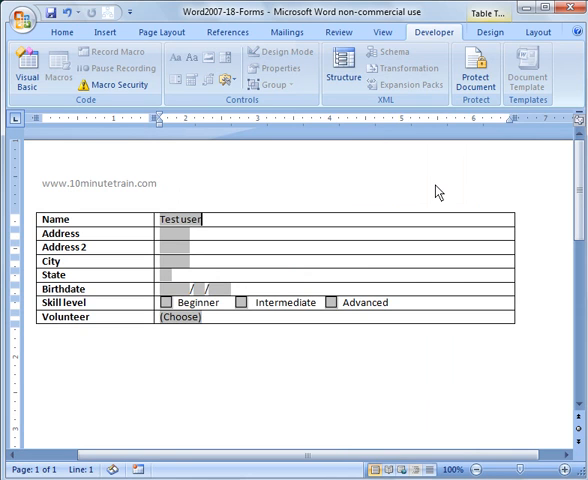
click(170, 232)
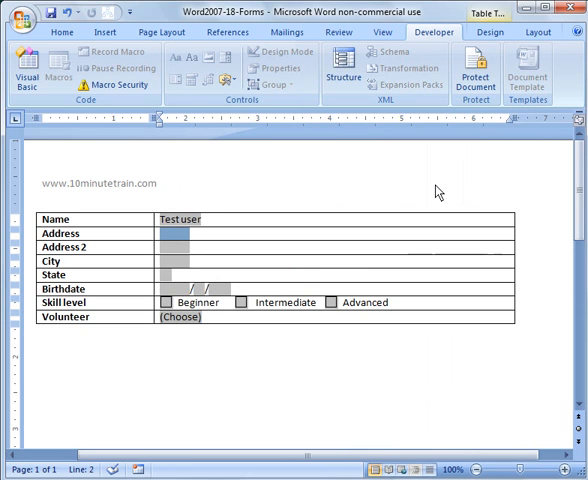
text(123 main)
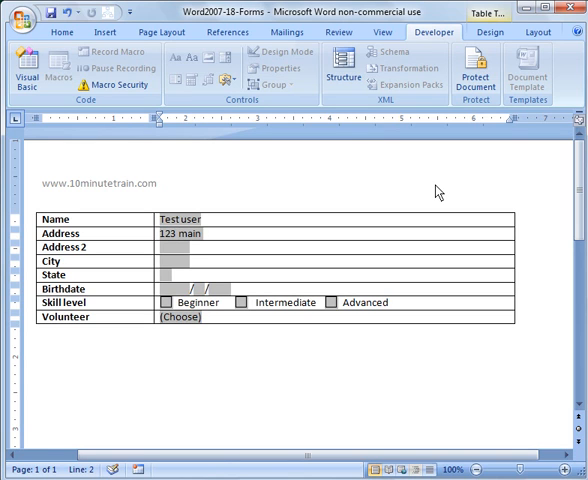
text(st)
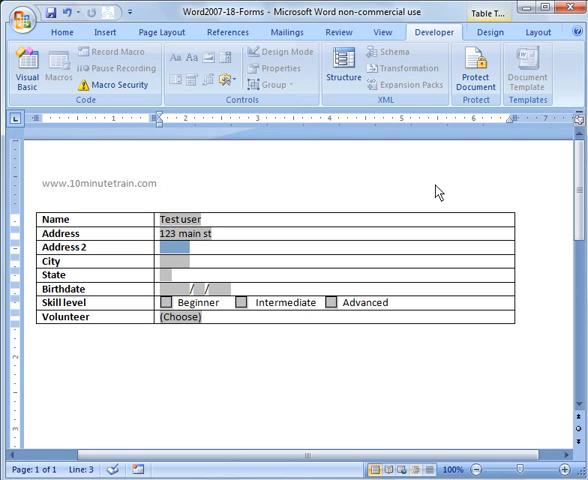
Step: Fill Address2 with Apt18, City with orlando and State with FL
text(Apt18)
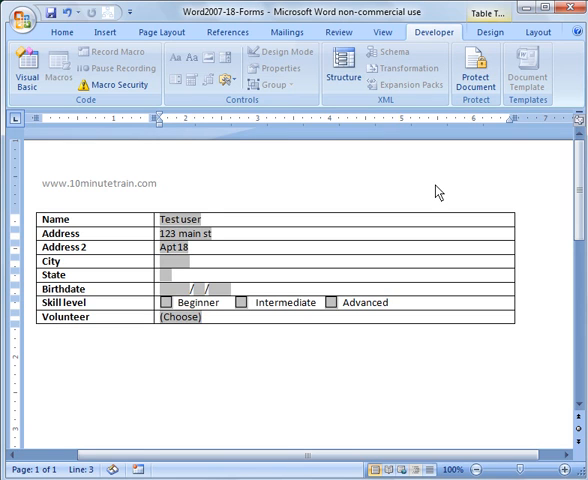
text(orlando)
text(f)
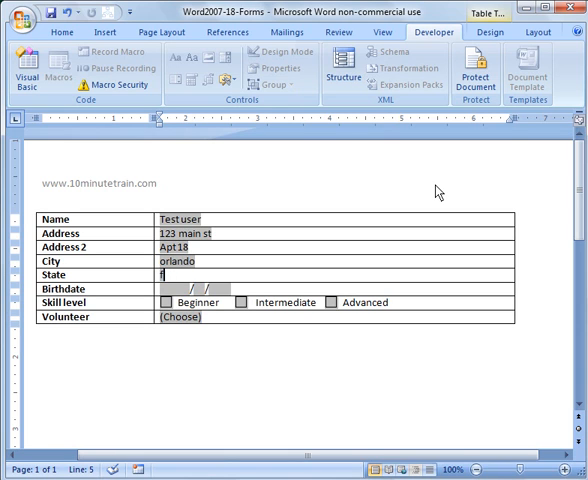
text(L)
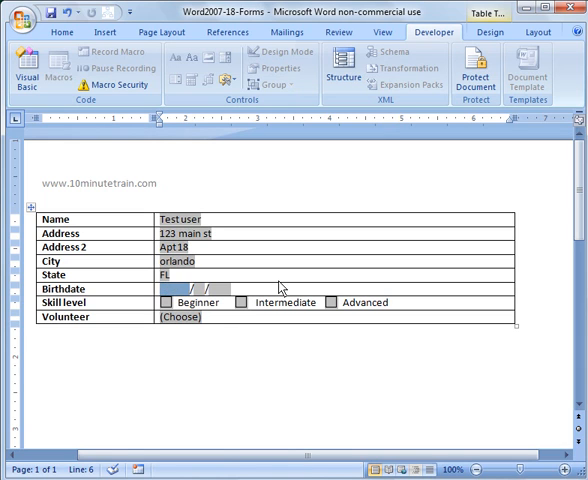
mouse_move(216, 262)
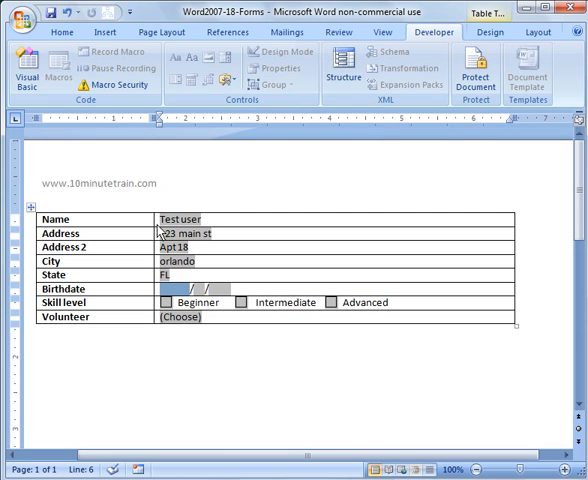
mouse_move(172, 308)
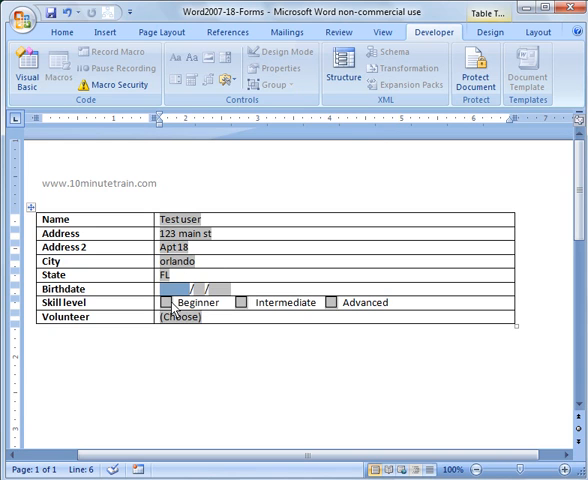
mouse_move(222, 392)
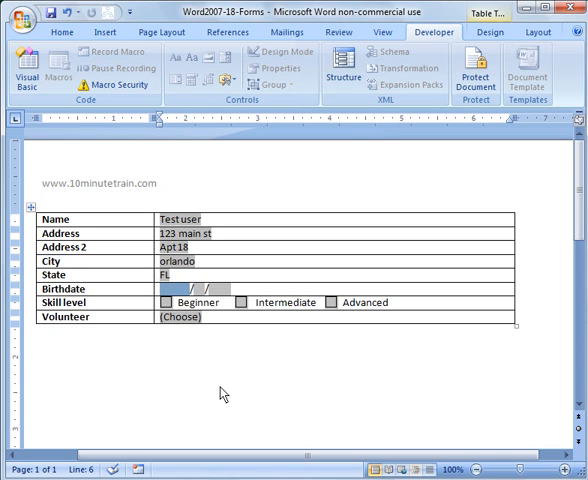
Step: Enter Birthdate 01/01/1980, tick the Intermediate skill box and set Volunteer to Yes
text(01)
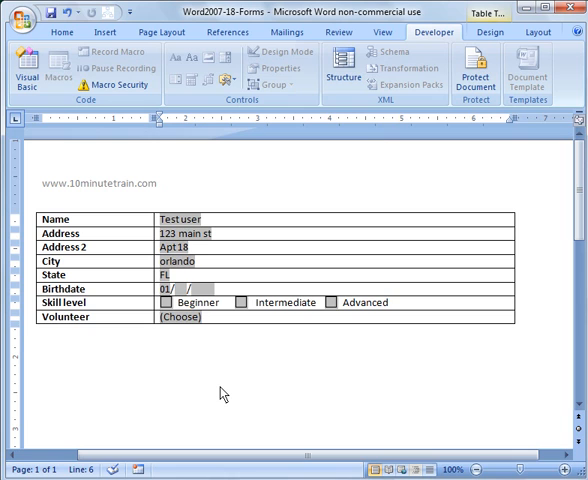
text(01)
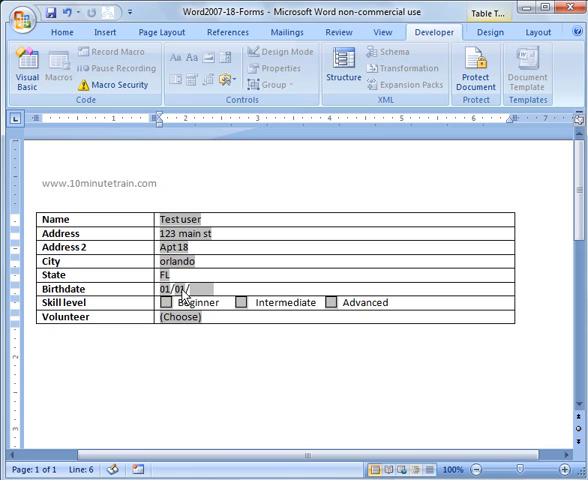
text(1980)
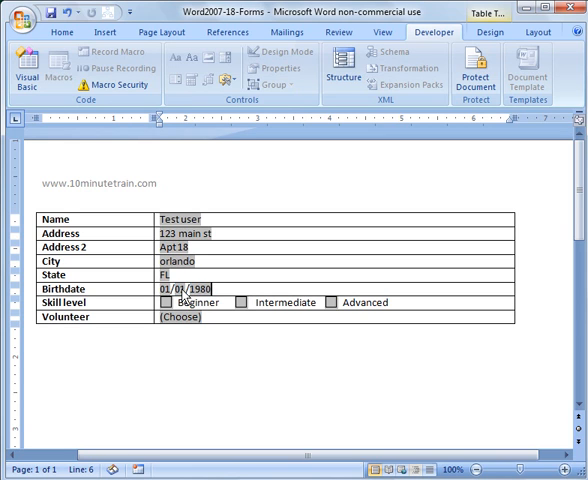
click(240, 302)
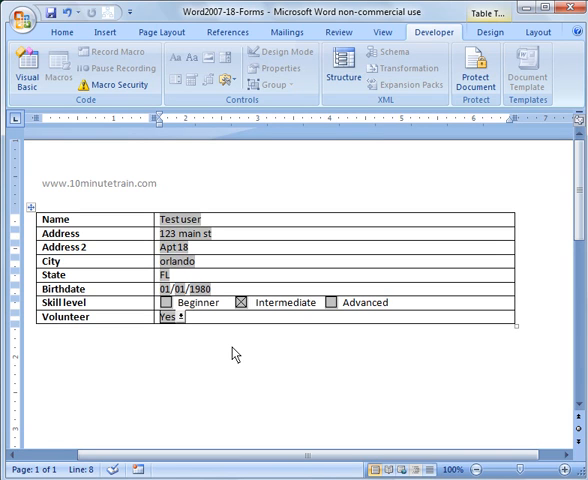
mouse_move(280, 352)
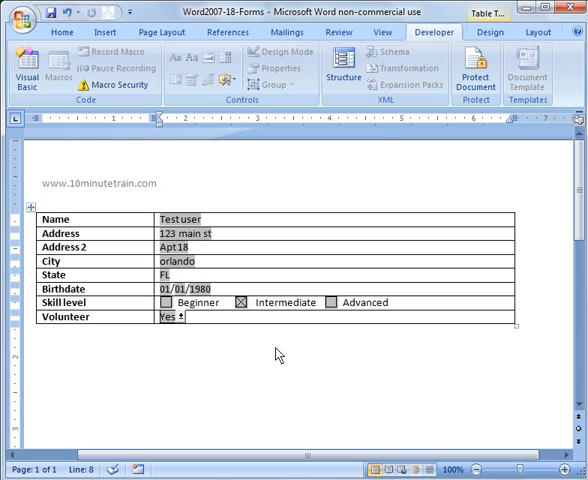